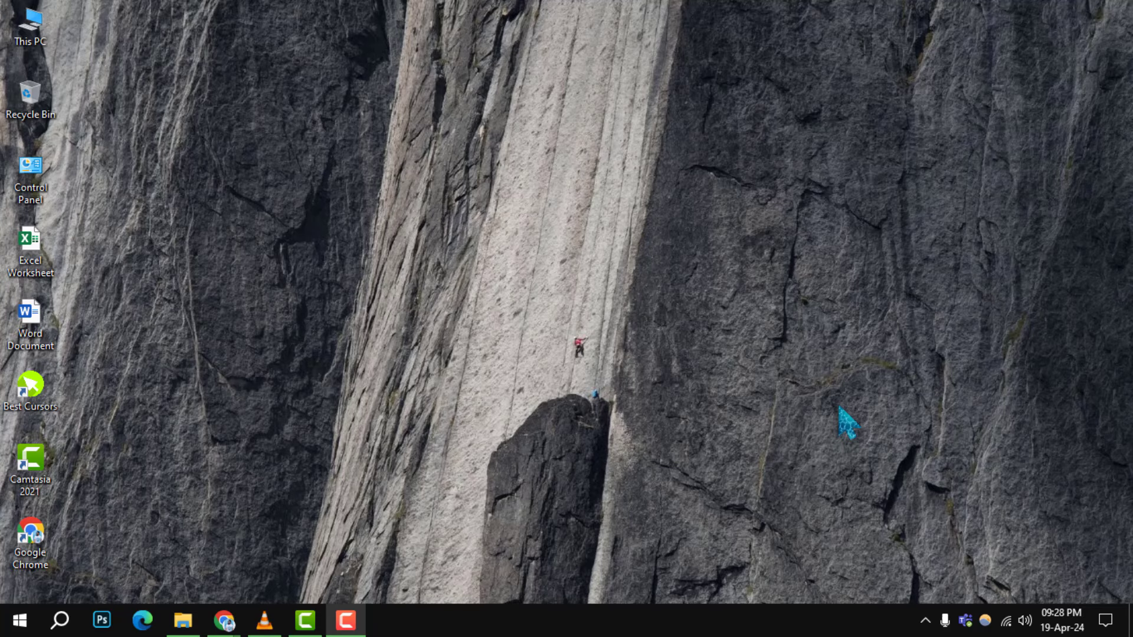
mouse_move(550, 495)
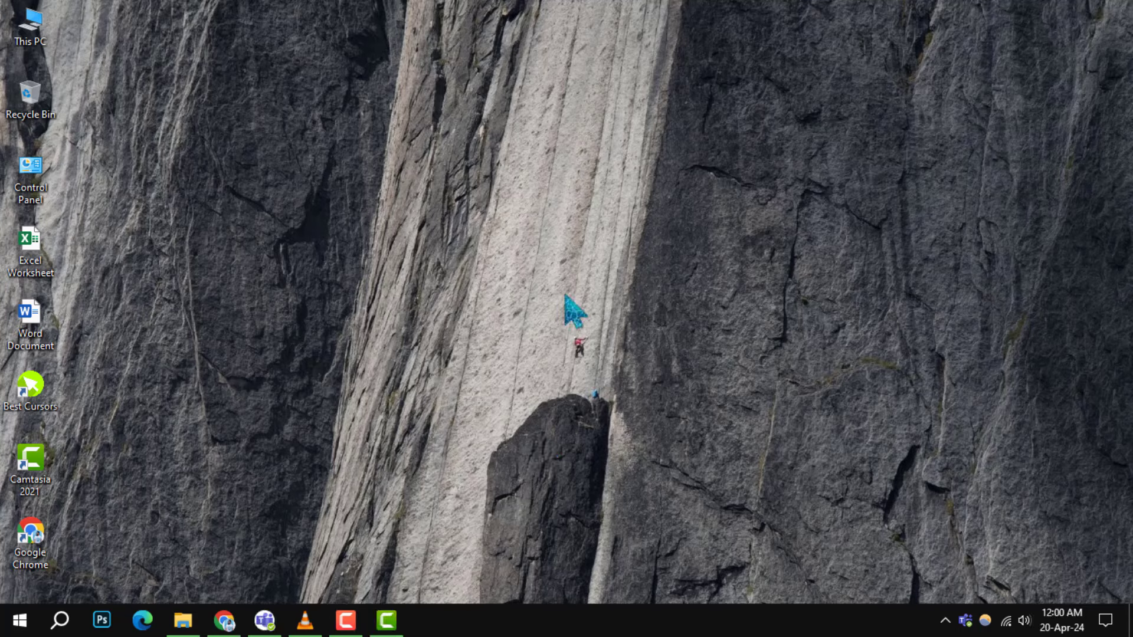
Bring up Microsoft Teams and show the April 2024 calendar week view.
click(263, 621)
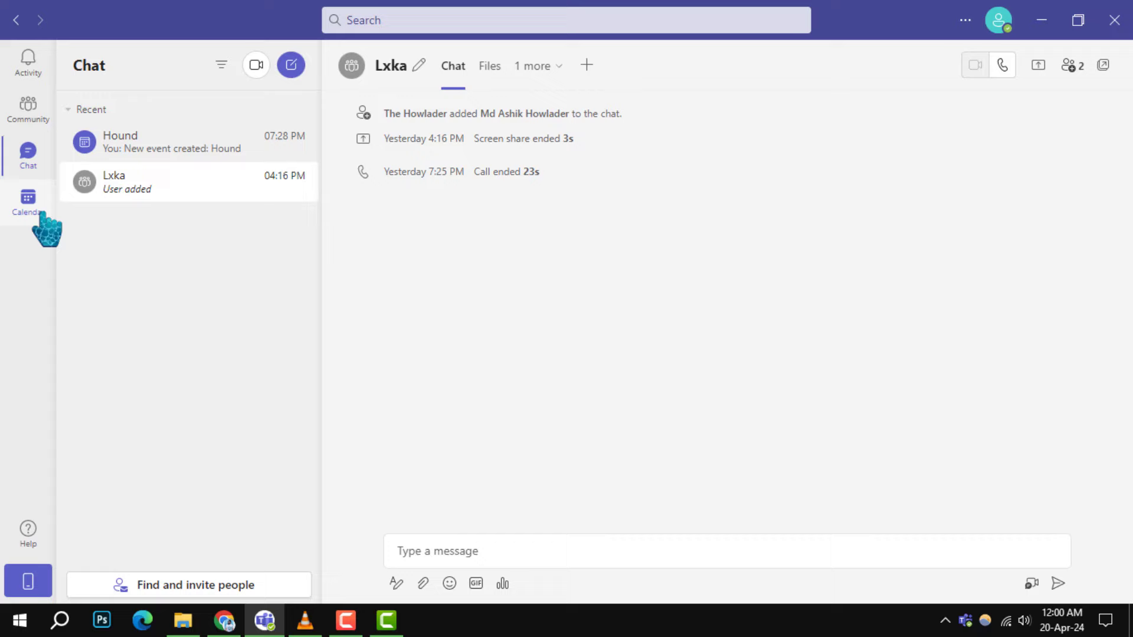
click(28, 202)
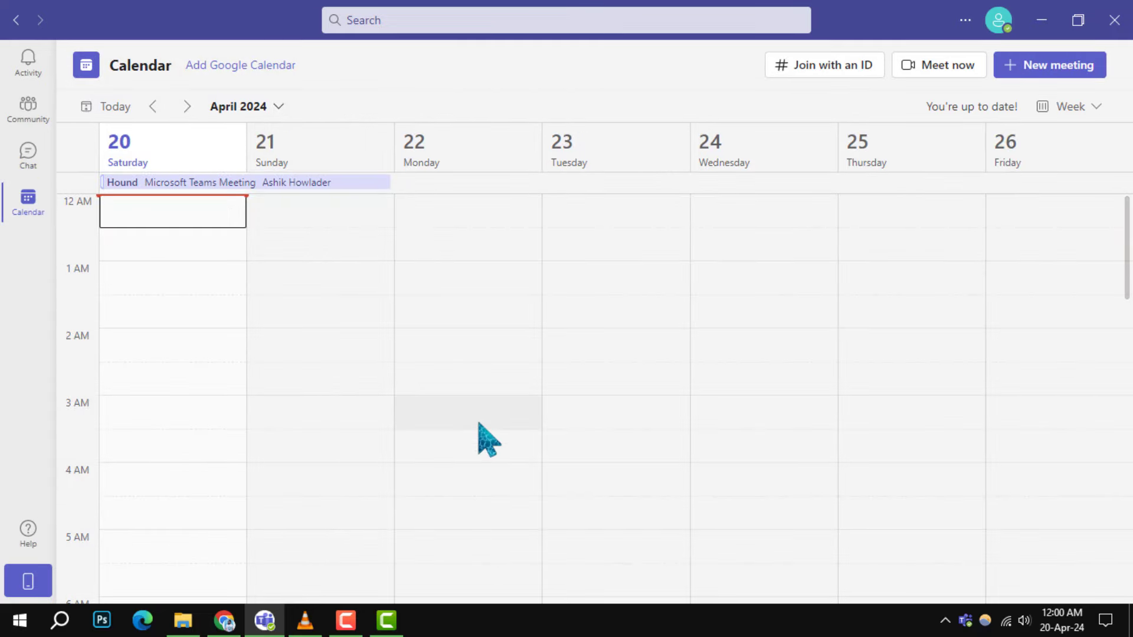
mouse_move(1026, 184)
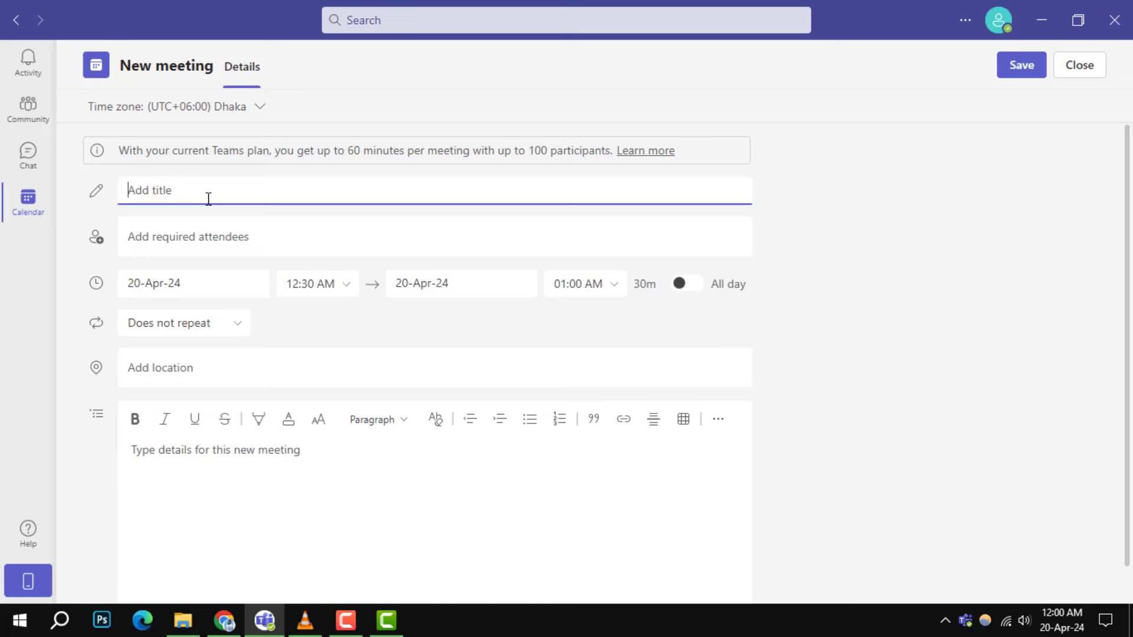
Title the new meeting 'Mettings with friends'.
text(Mett)
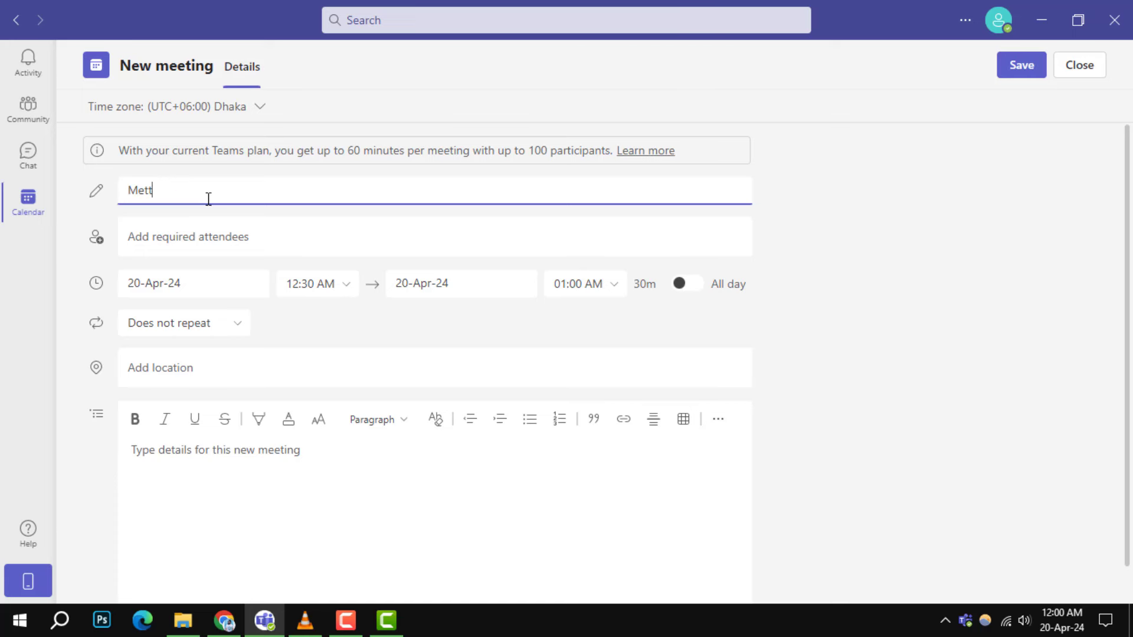
text(ing with)
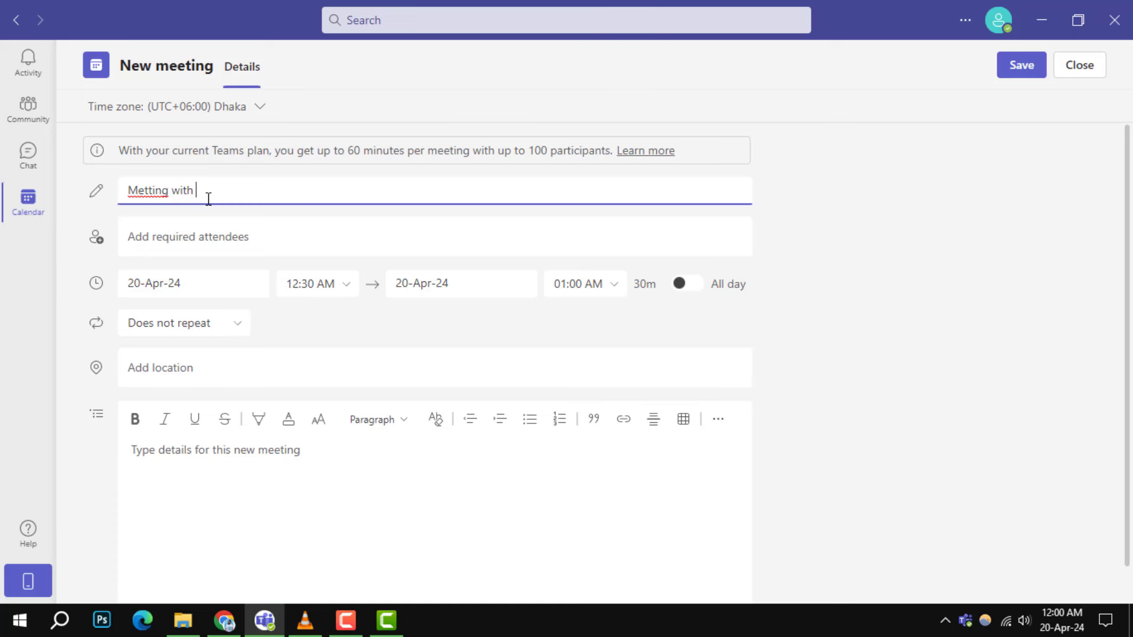
text(friends)
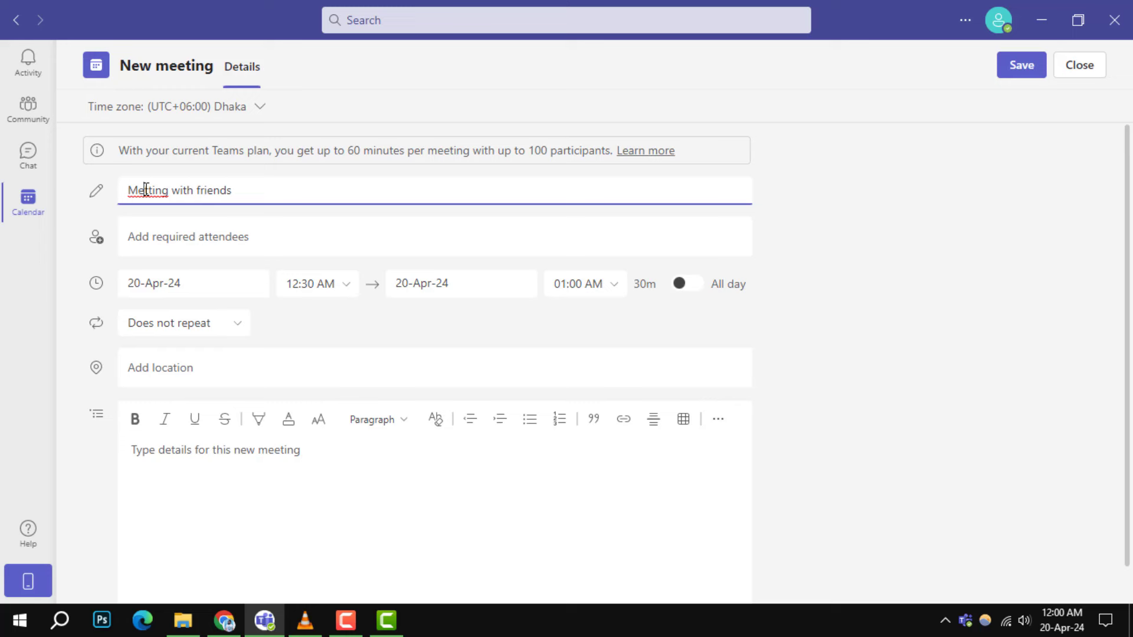
click(290, 237)
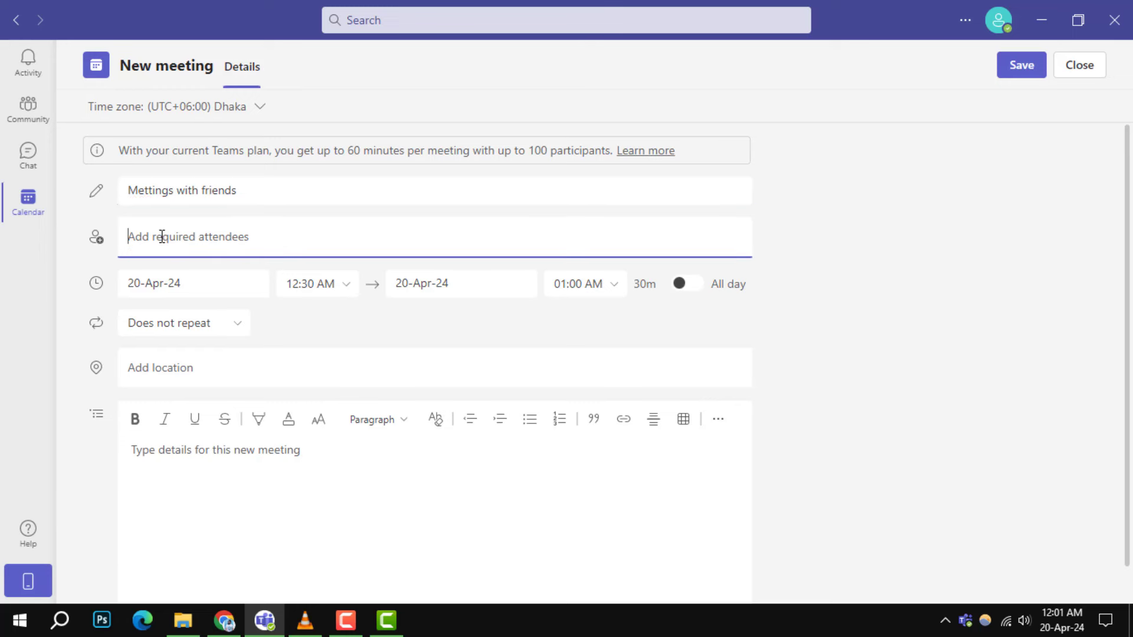
text(ashi)
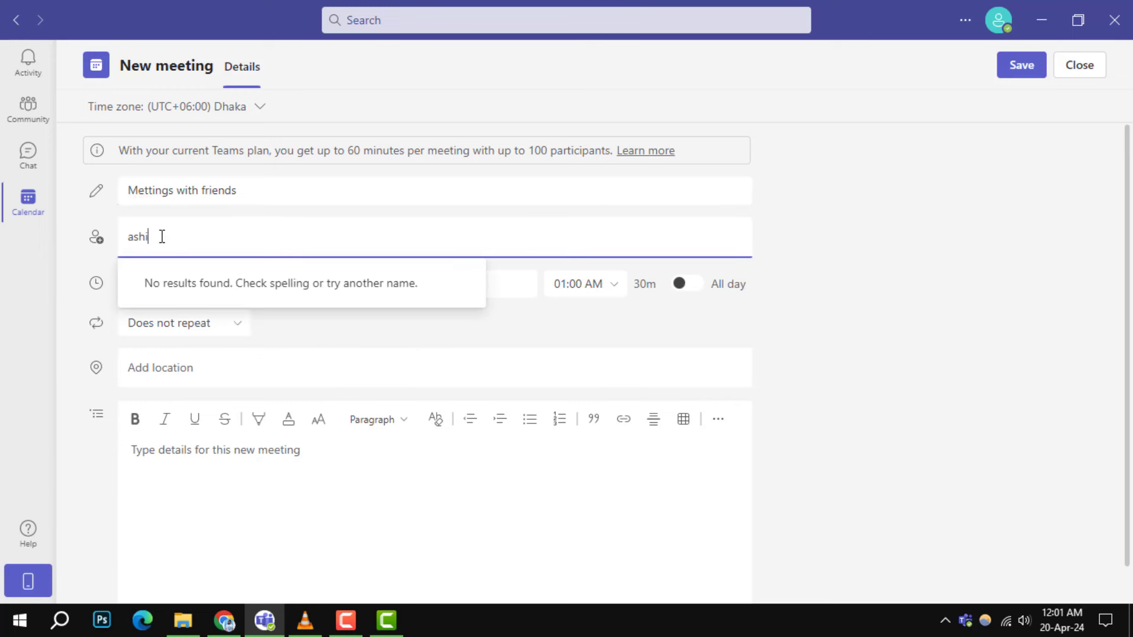
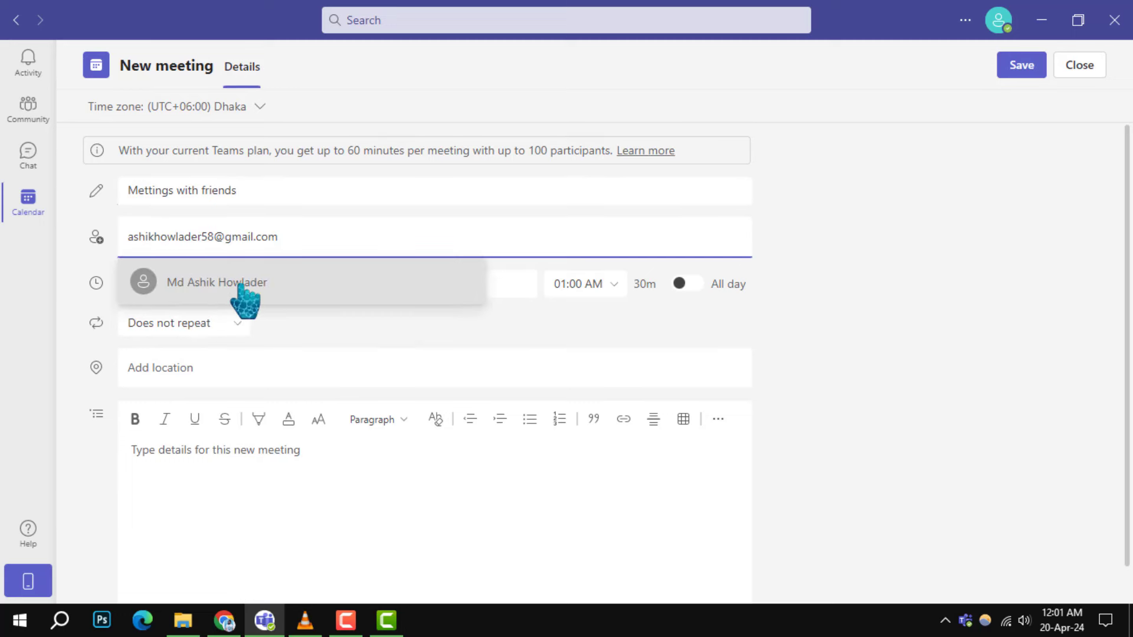
click(217, 283)
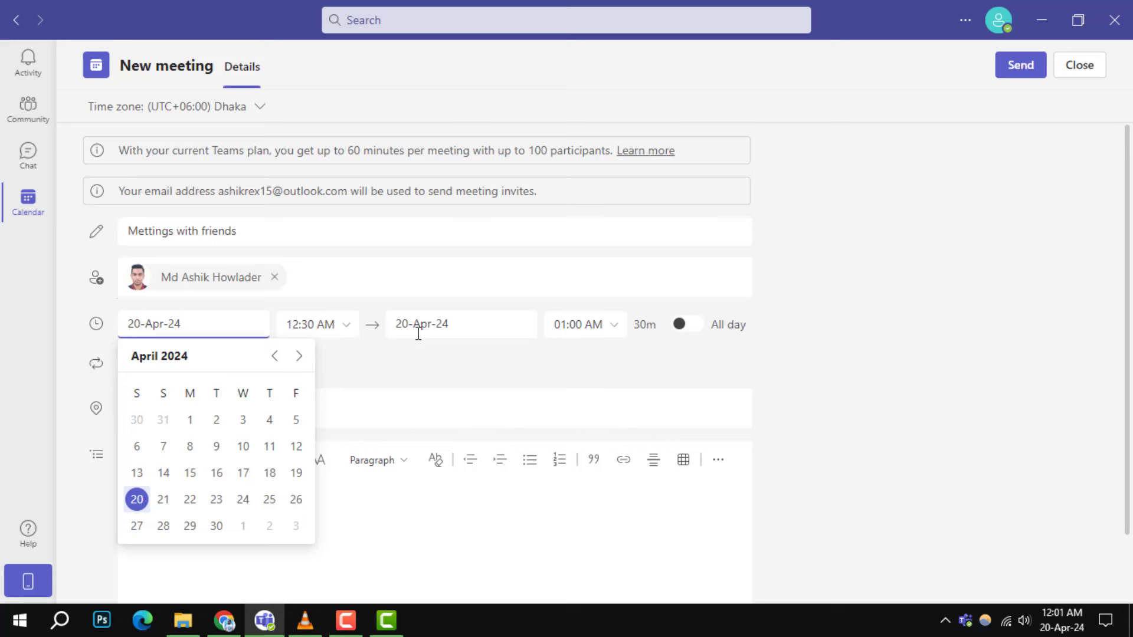
Set the meeting to run all day from 23 to 29 April, not repeating.
click(215, 499)
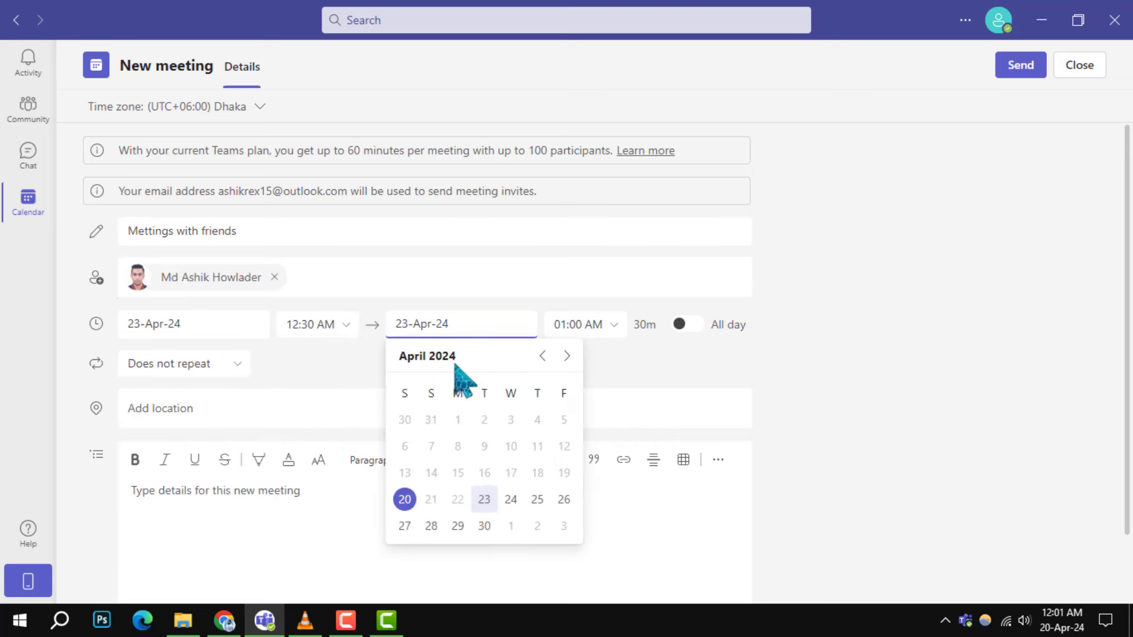
click(457, 525)
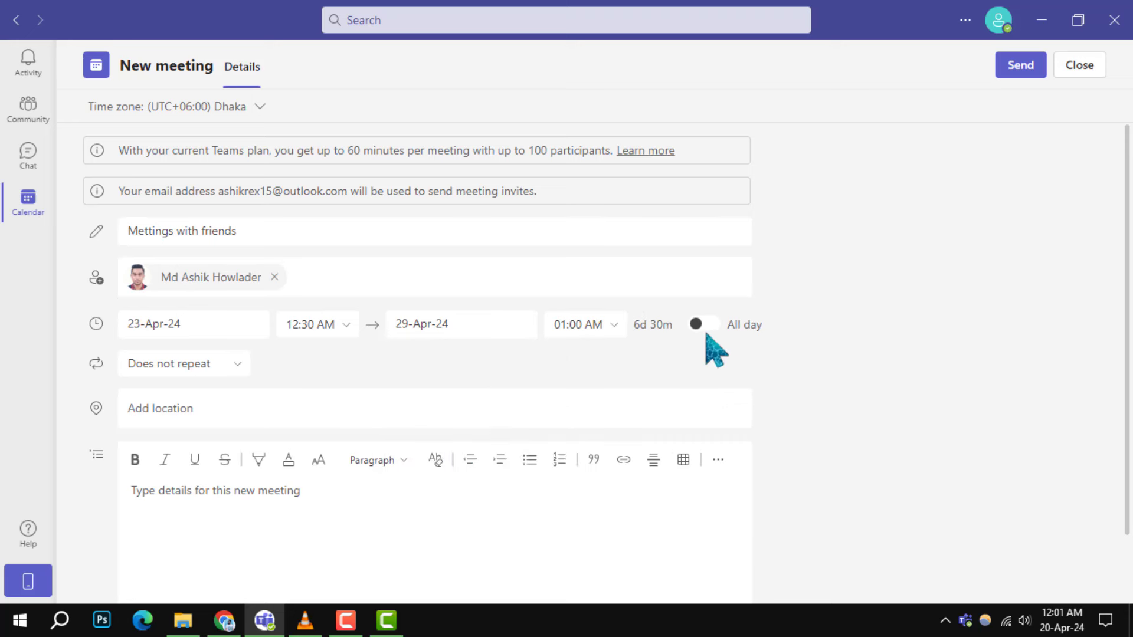
click(695, 324)
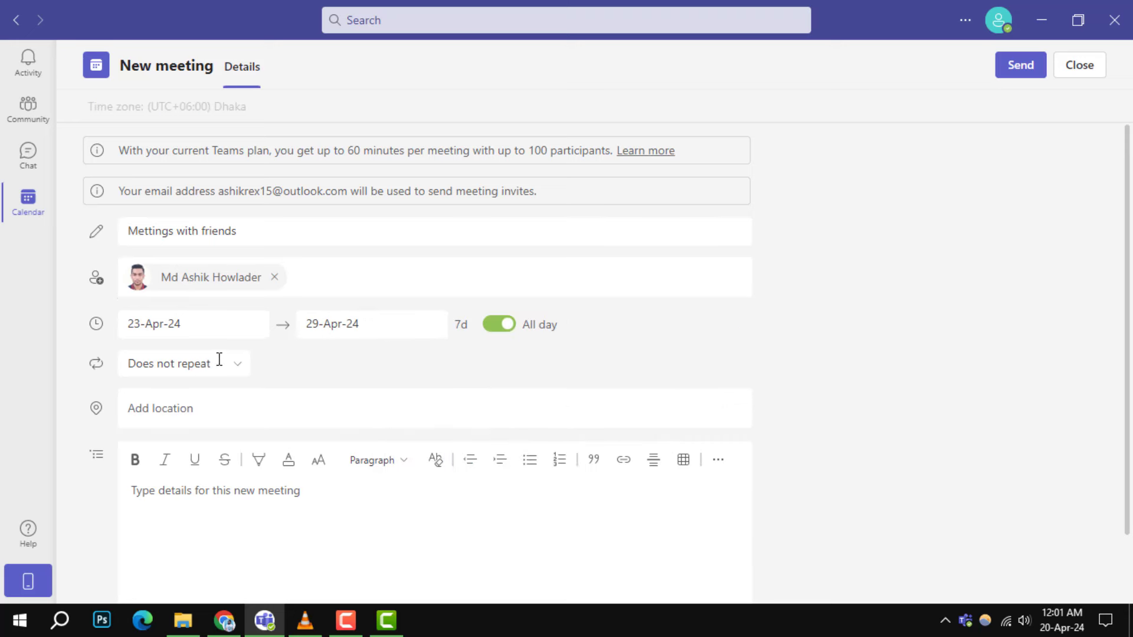
click(182, 364)
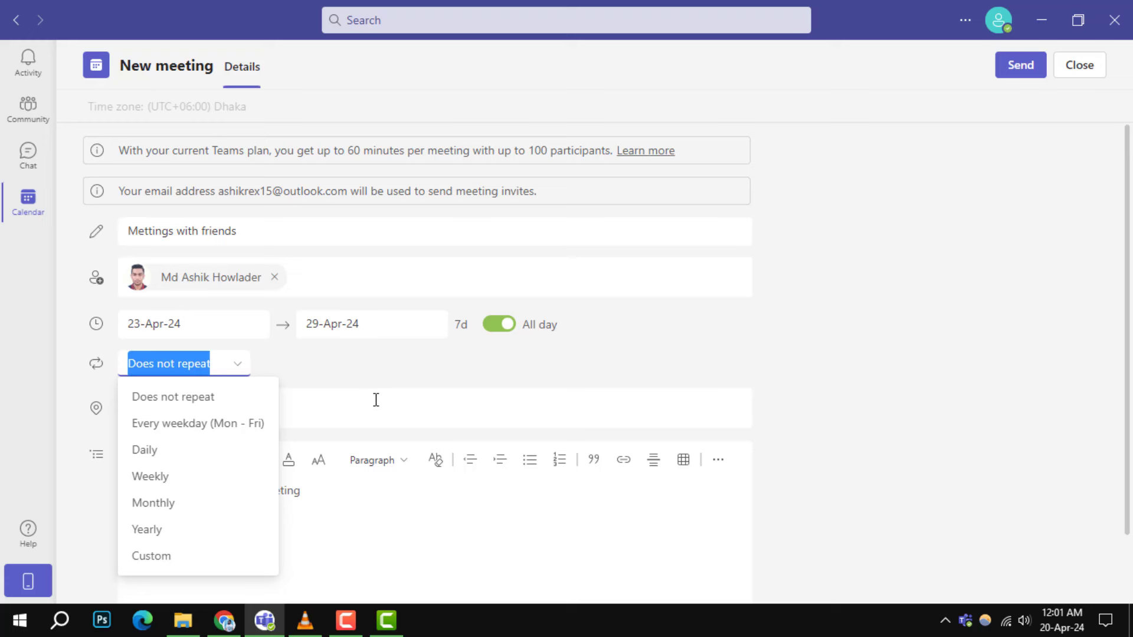
click(173, 396)
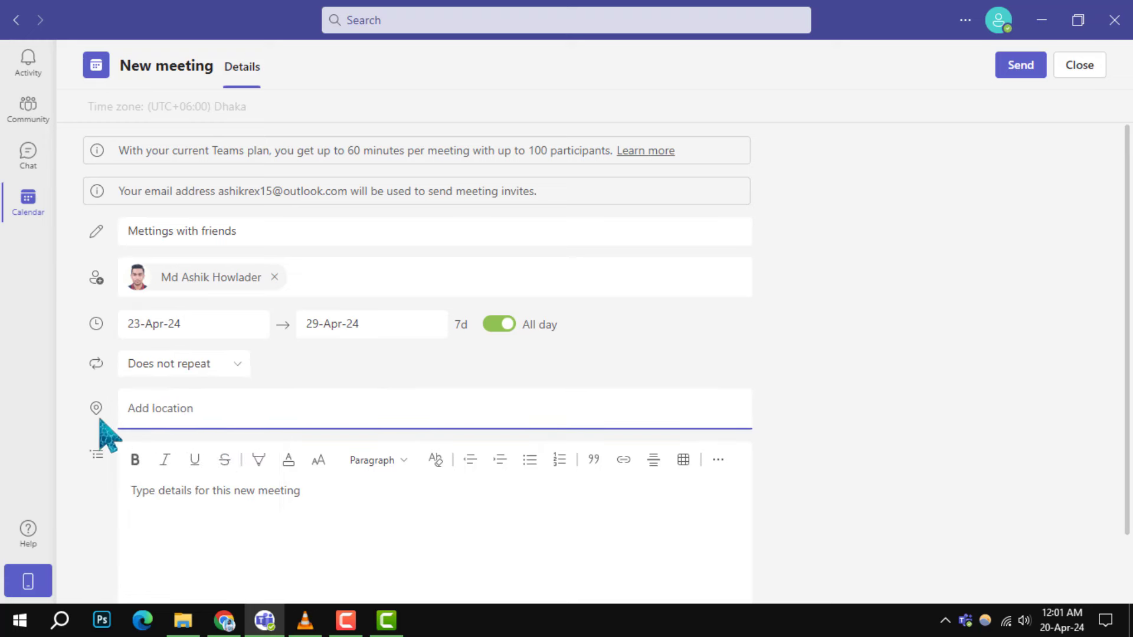
scroll(down, 3)
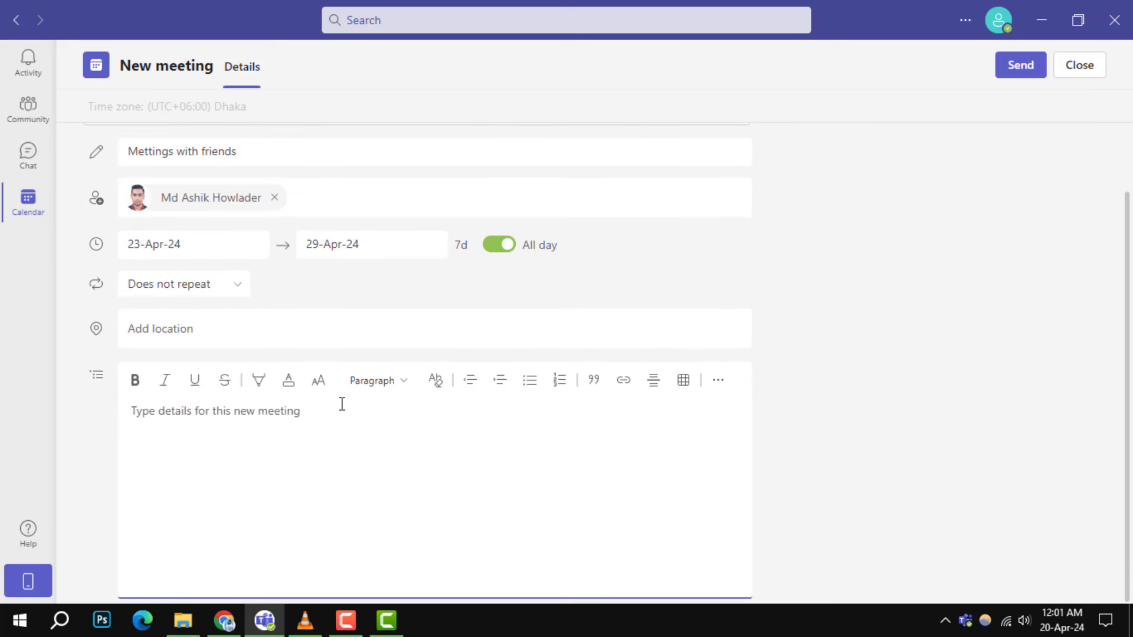
mouse_move(455, 368)
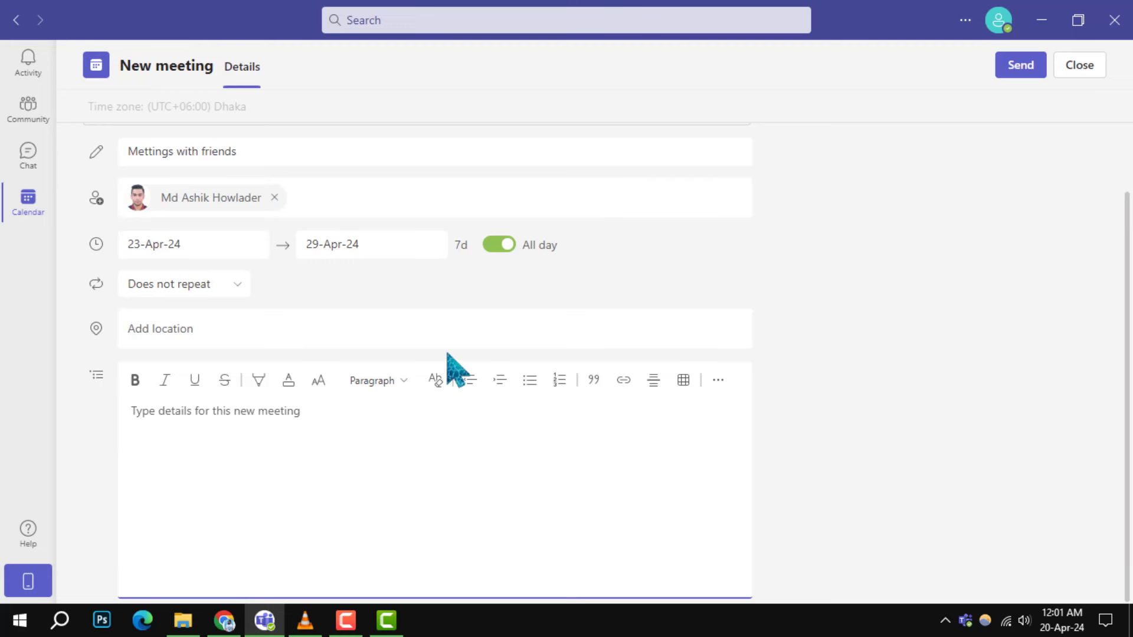
click(1019, 65)
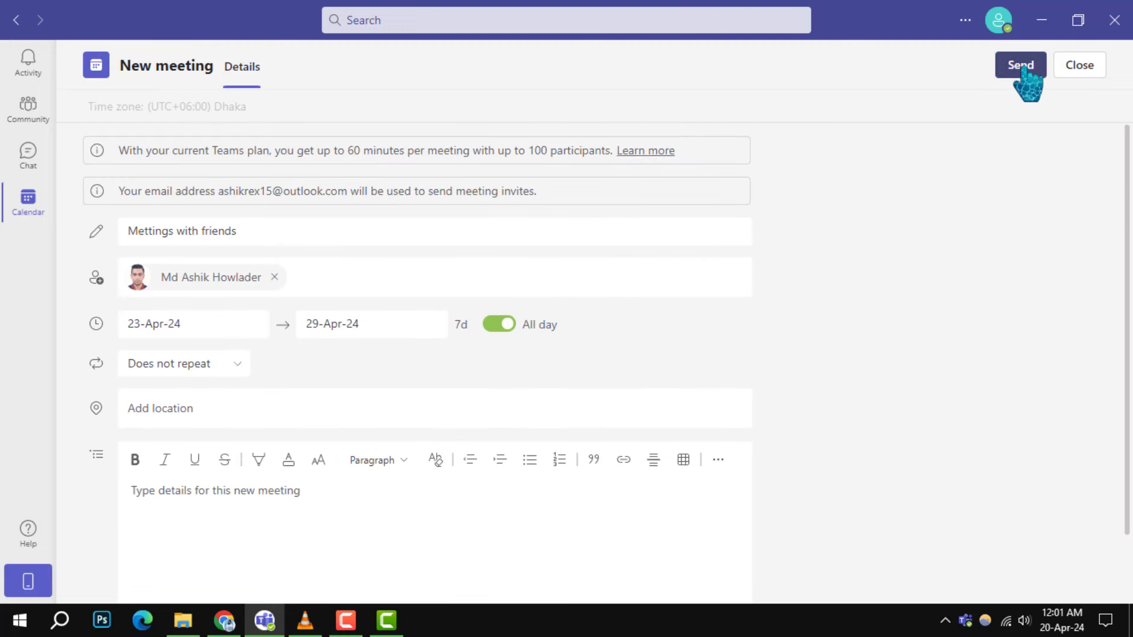
Send the invitation, dismiss the confirmation, and return to the calendar week view.
click(1020, 64)
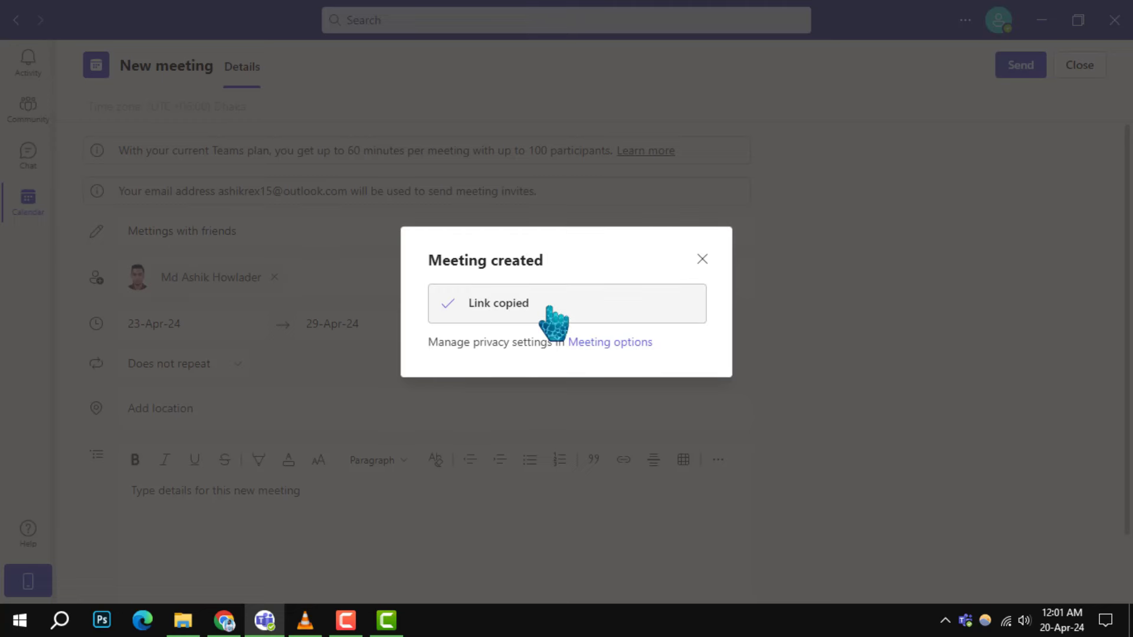
click(701, 258)
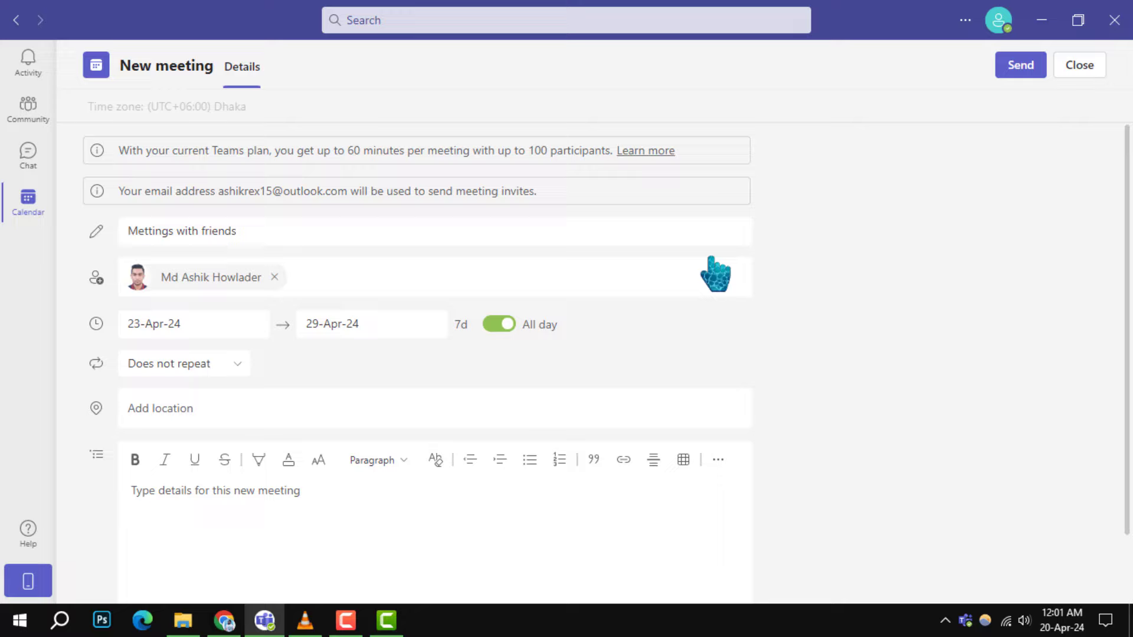
click(1021, 65)
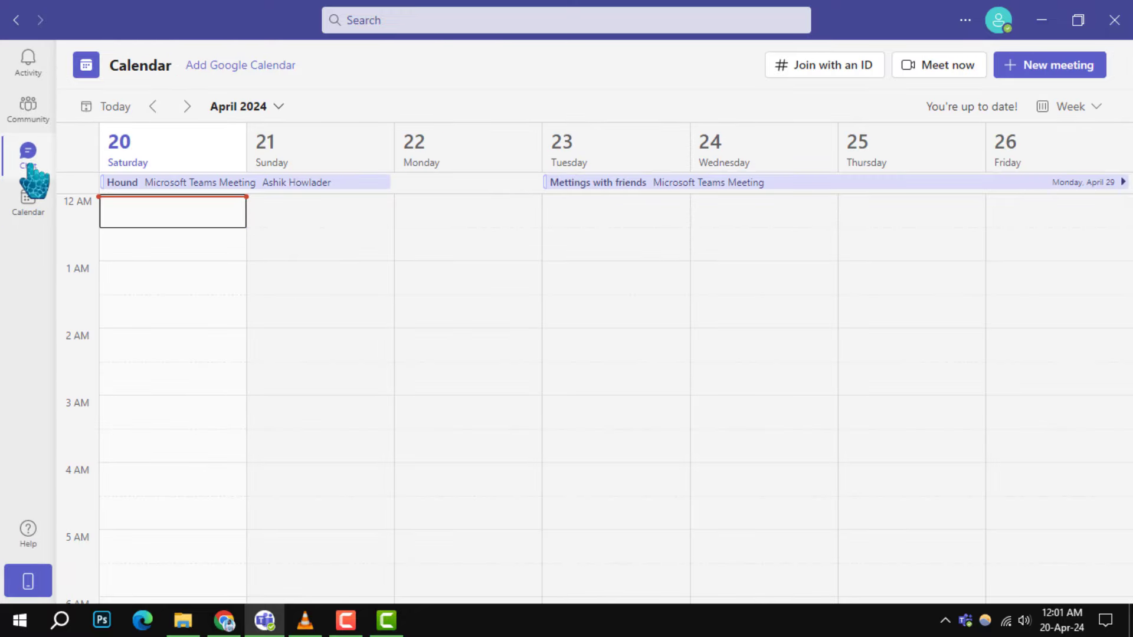